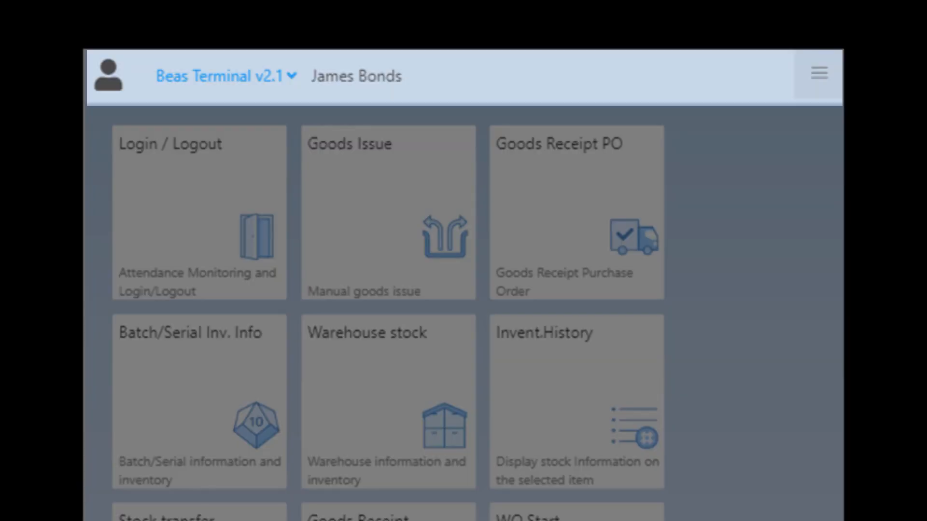
mouse_move(247, 95)
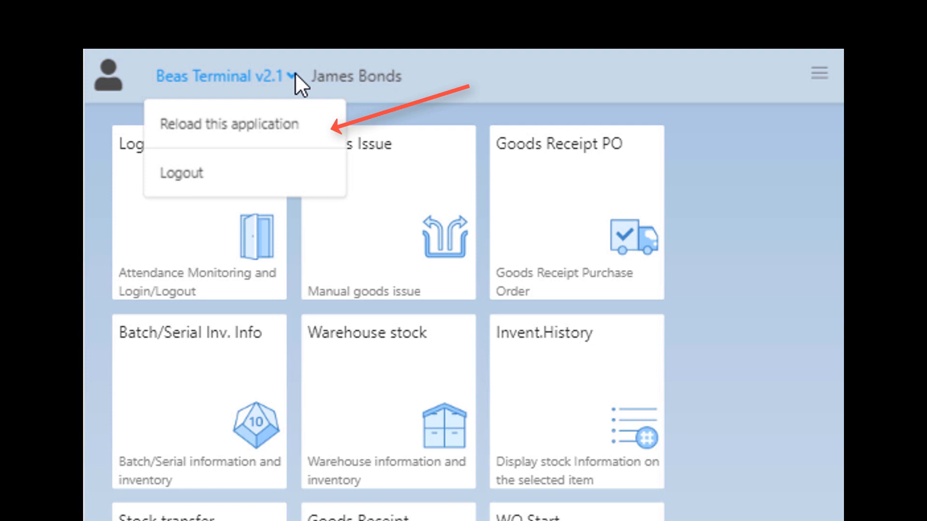
mouse_move(329, 187)
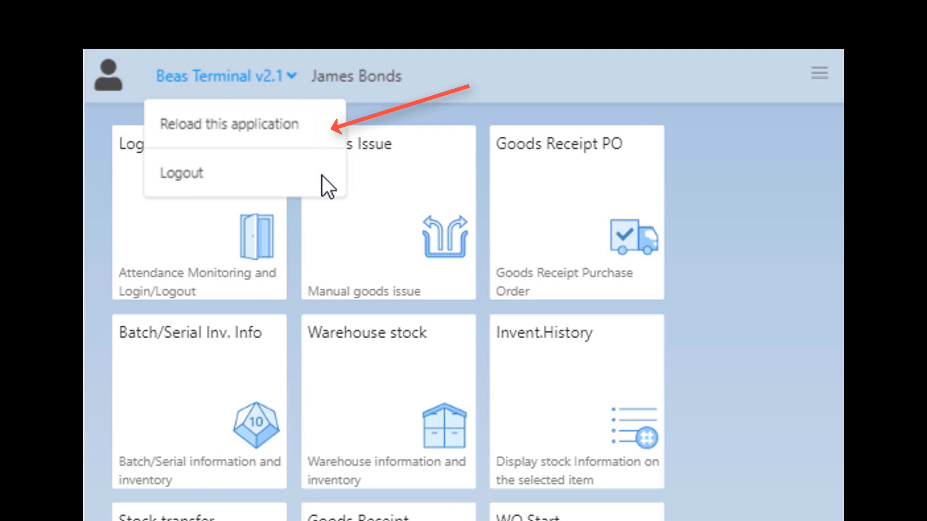
mouse_move(561, 95)
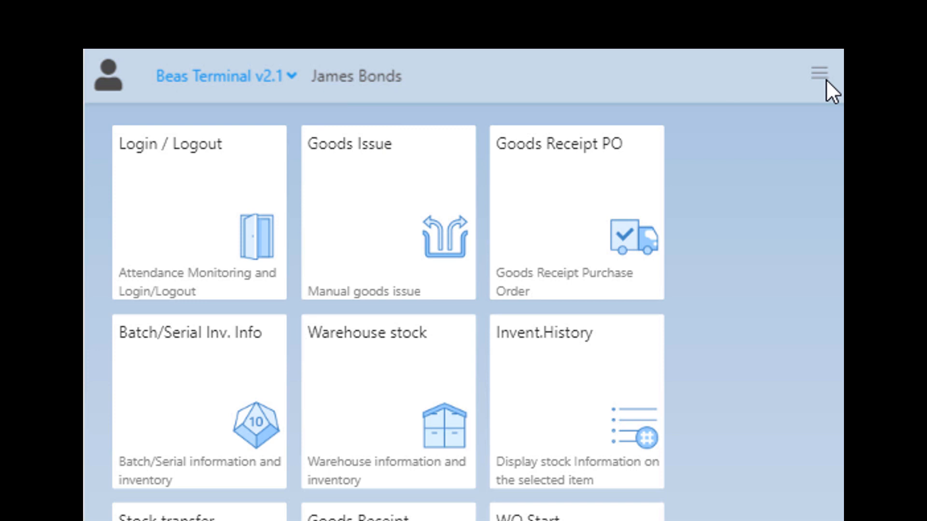
Open the Stock transfer app from the Beas Terminal home screen.
click(819, 73)
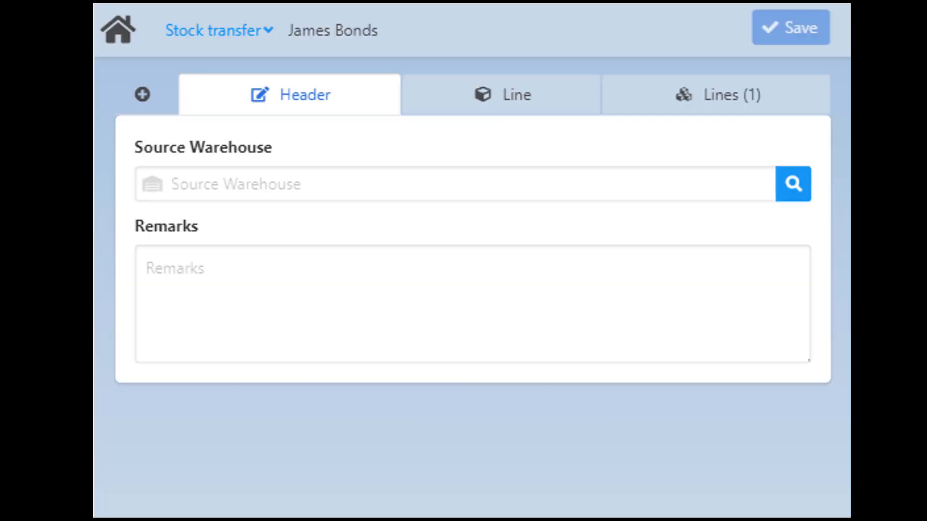
click(414, 184)
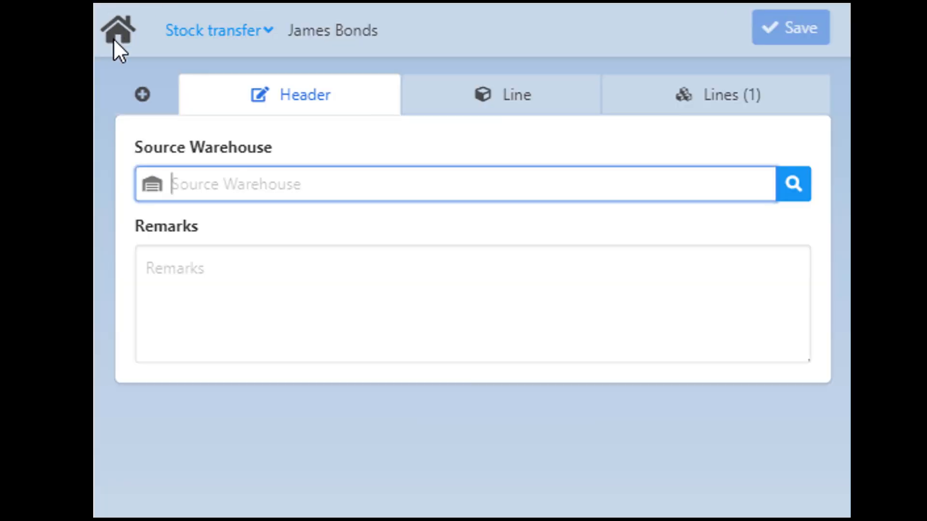
click(118, 31)
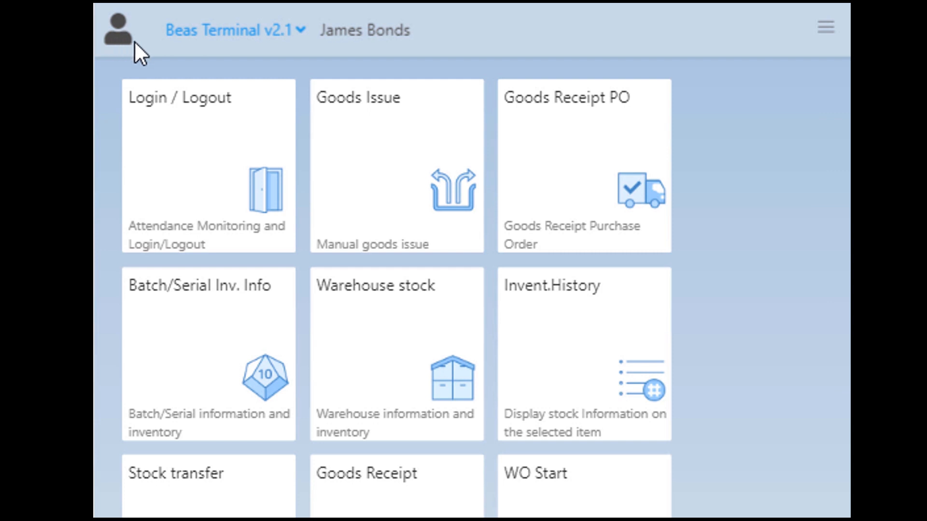
click(175, 473)
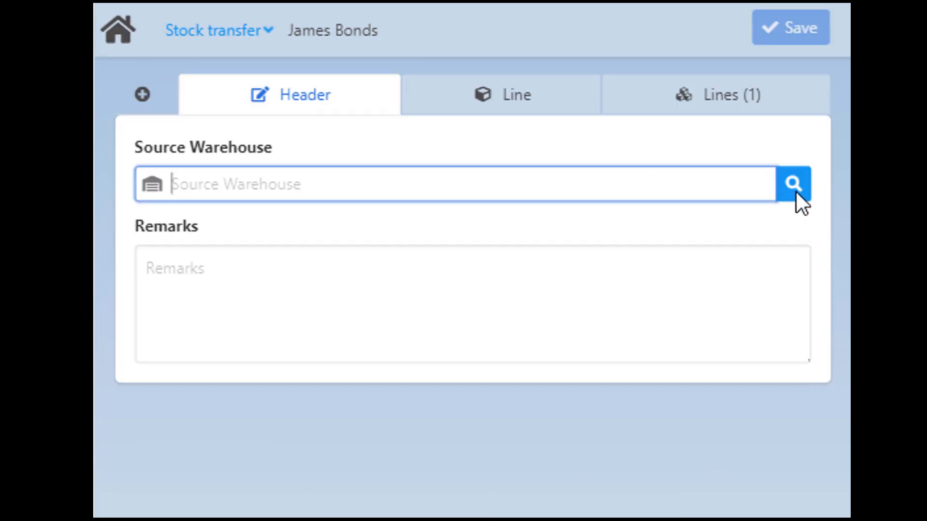
Fill the transfer line with item 1111, version aaa, quantity 1, and save it.
click(792, 184)
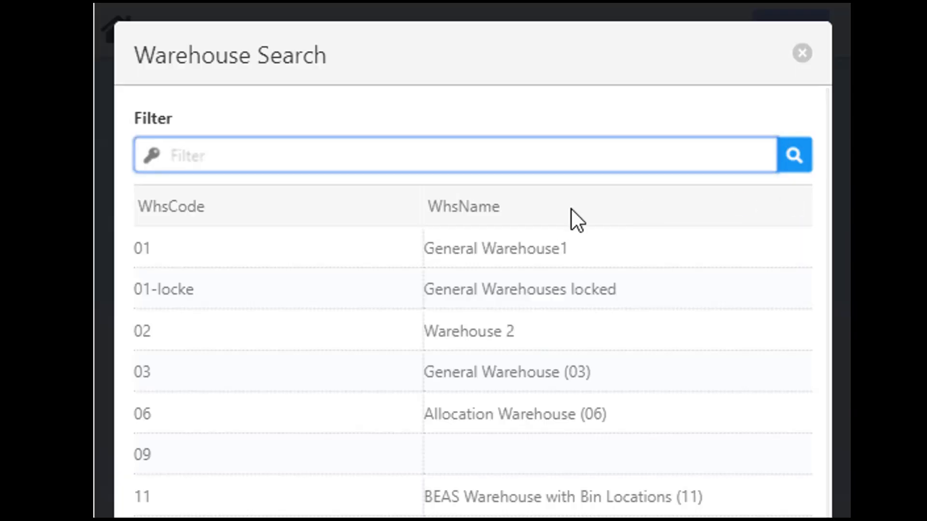
click(801, 53)
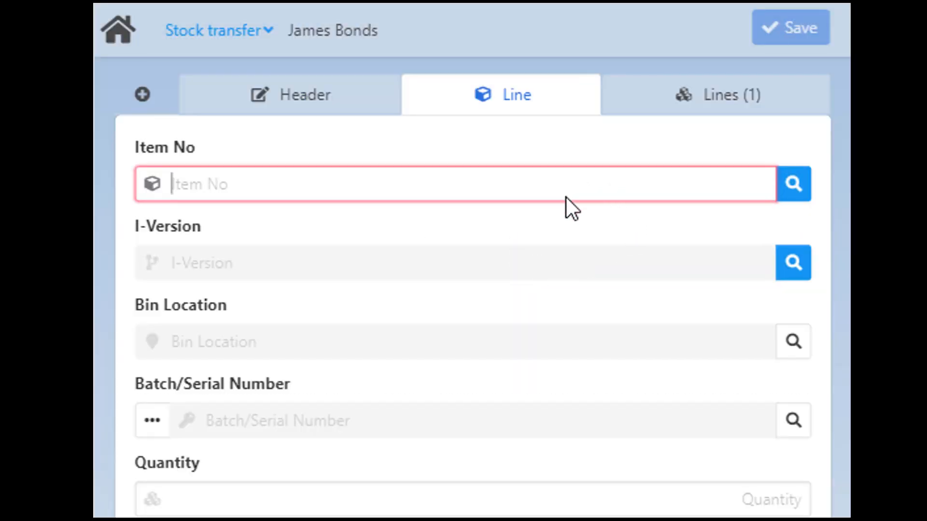
click(792, 184)
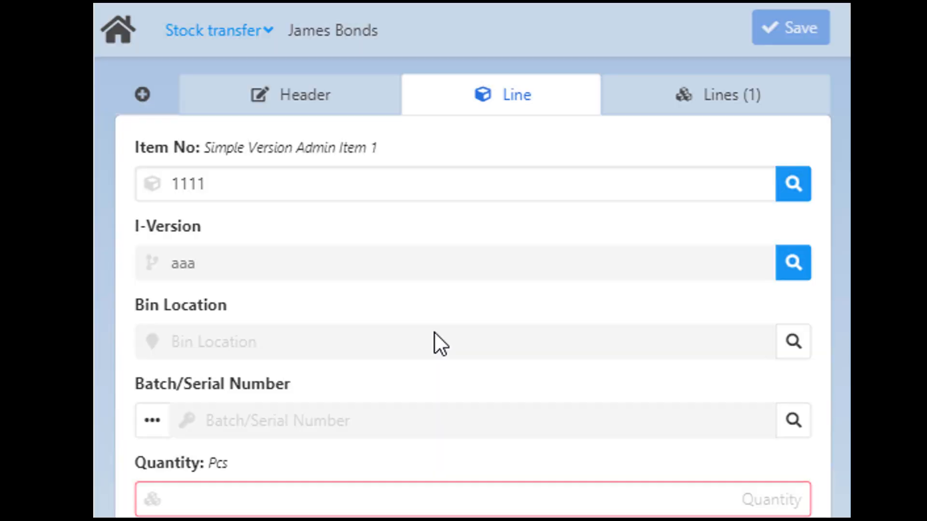
mouse_move(636, 364)
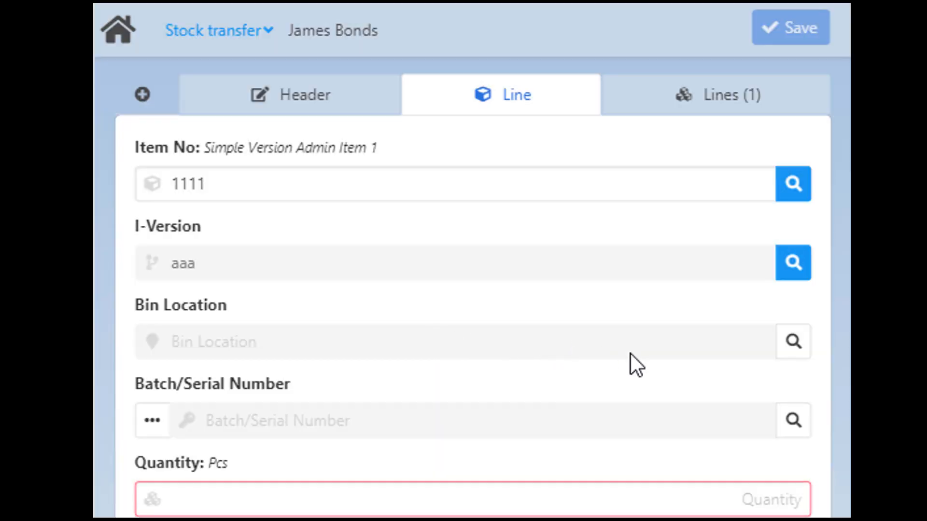
click(473, 499)
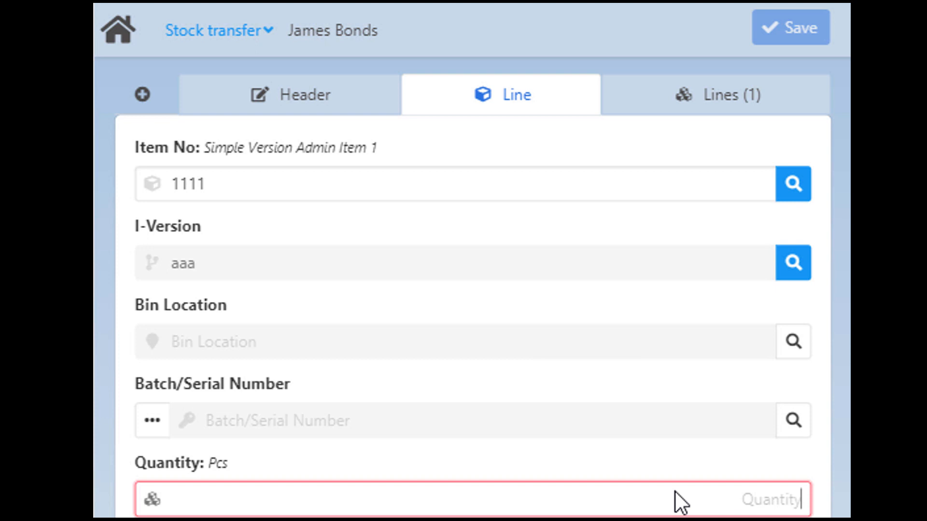
text(1)
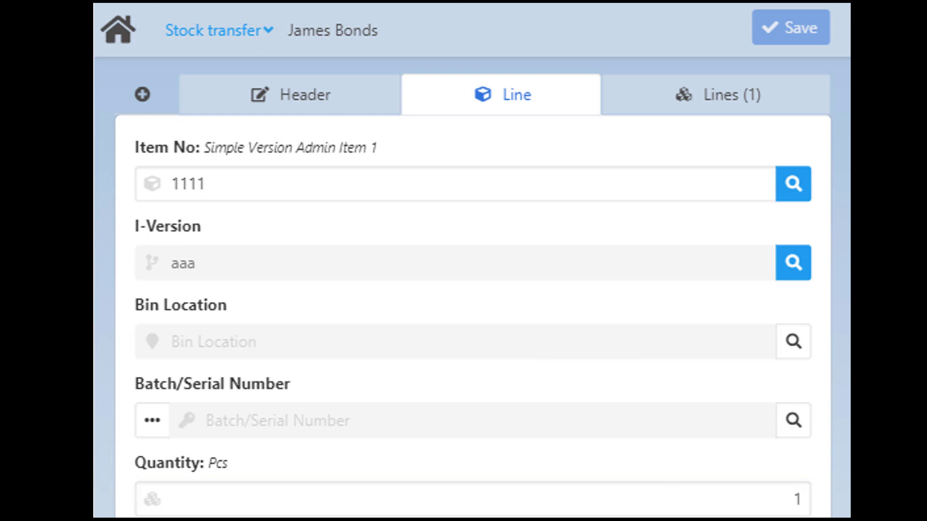
mouse_move(625, 395)
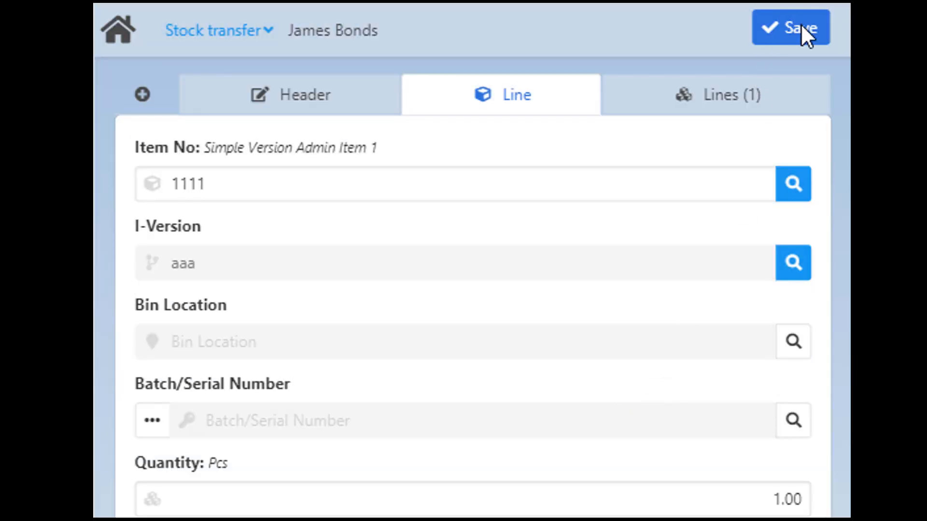
click(791, 27)
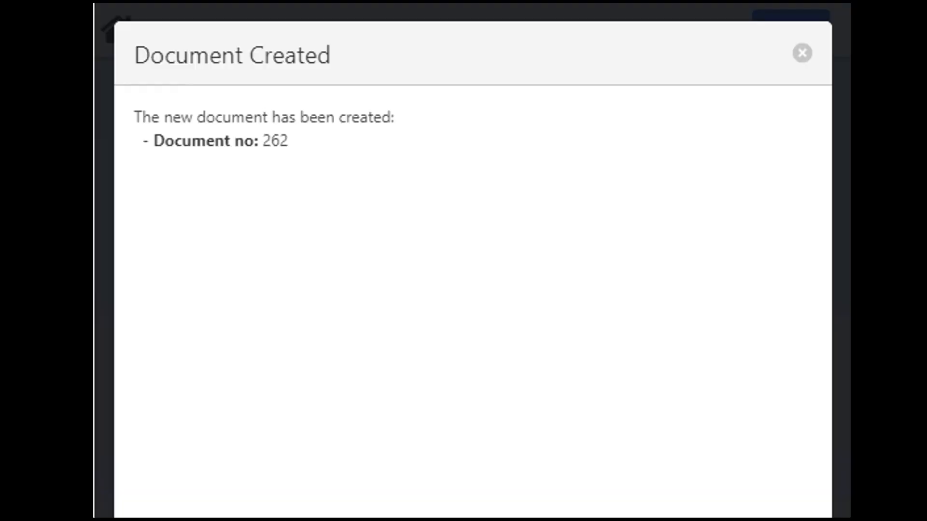
Dismiss the Document Created confirmation for document 262.
click(801, 52)
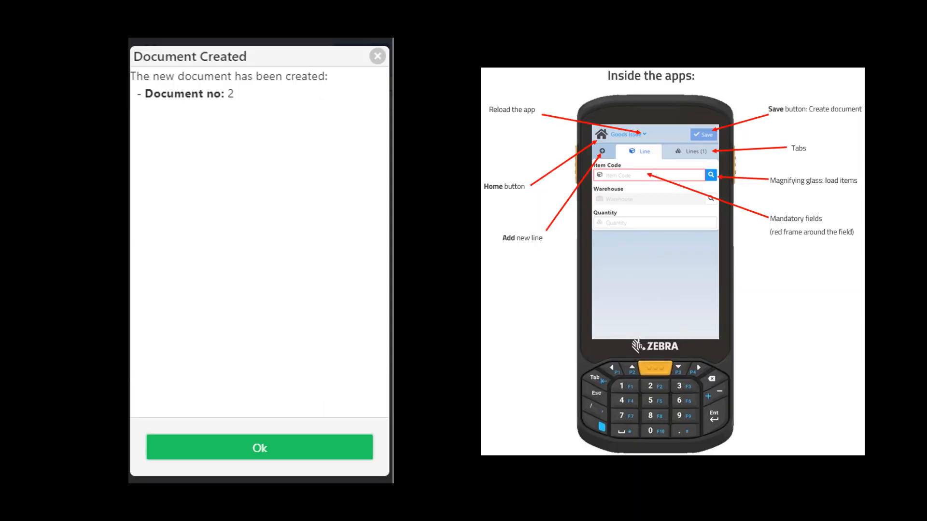
Add a new line, browse the item list, and load item 0815 (08FF001415-234).
click(259, 448)
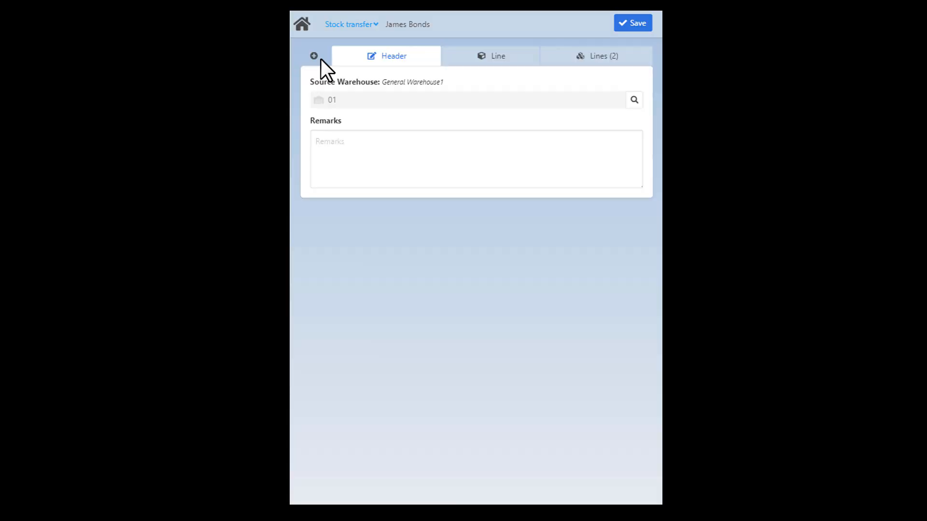
click(314, 55)
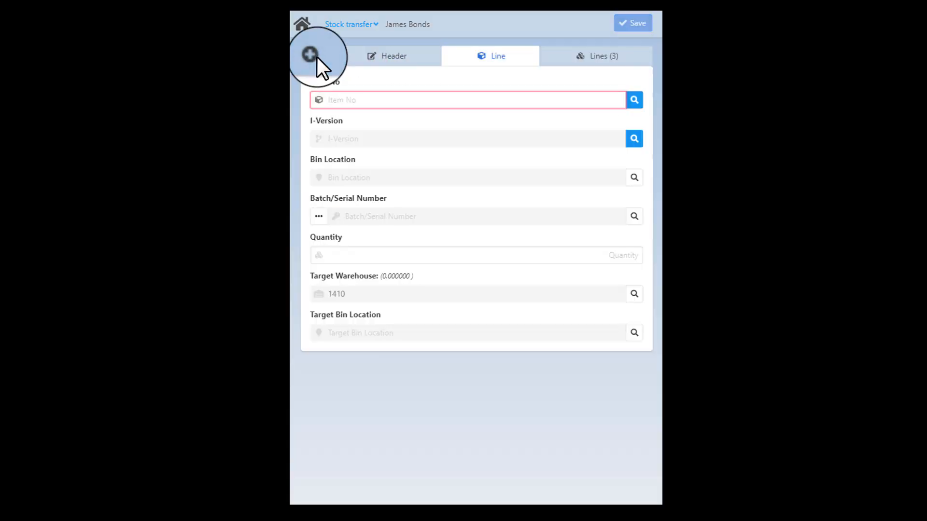
mouse_move(634, 100)
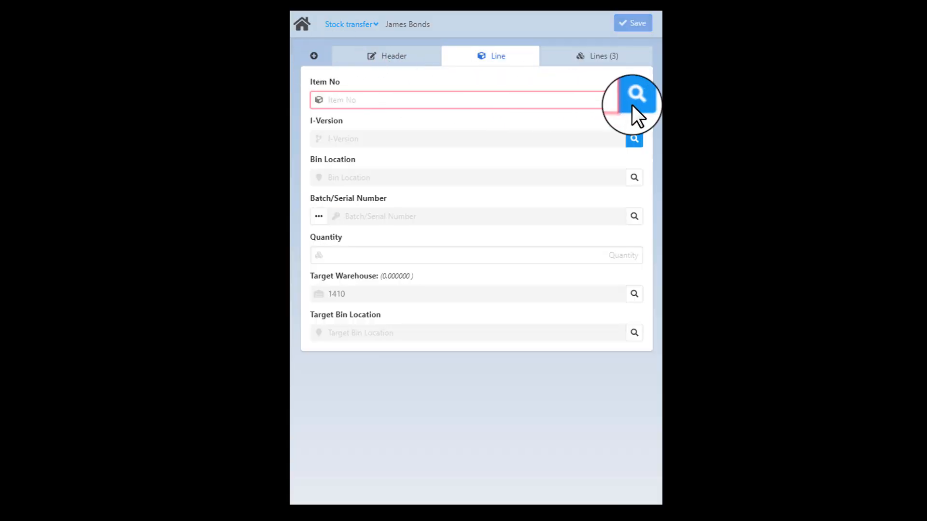
mouse_move(636, 100)
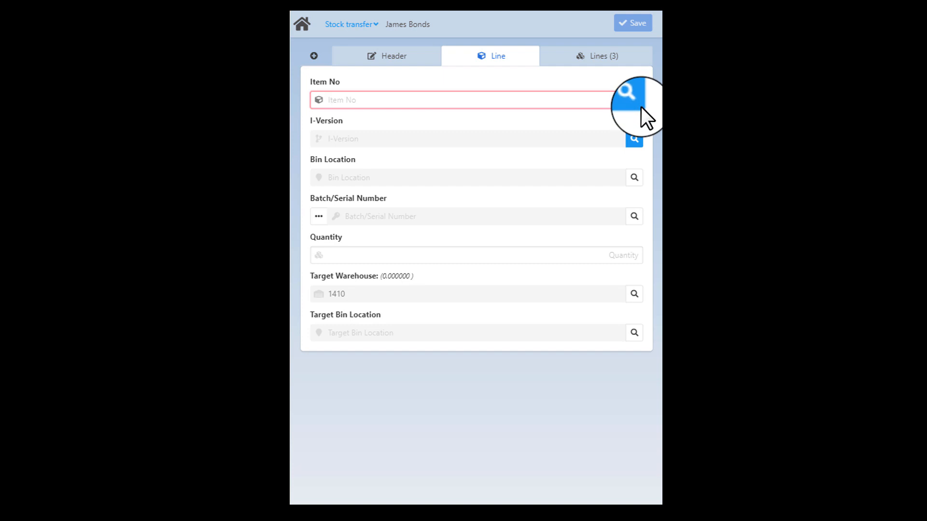
click(626, 93)
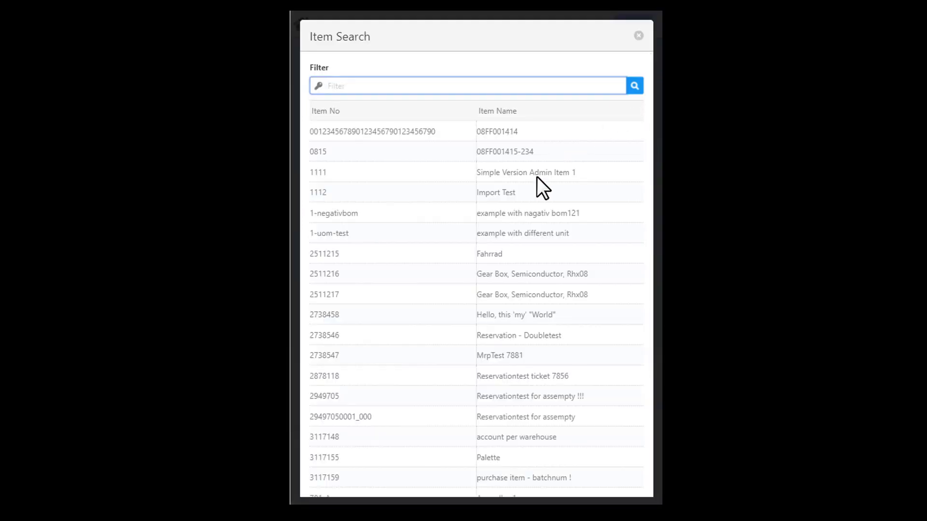
mouse_move(527, 204)
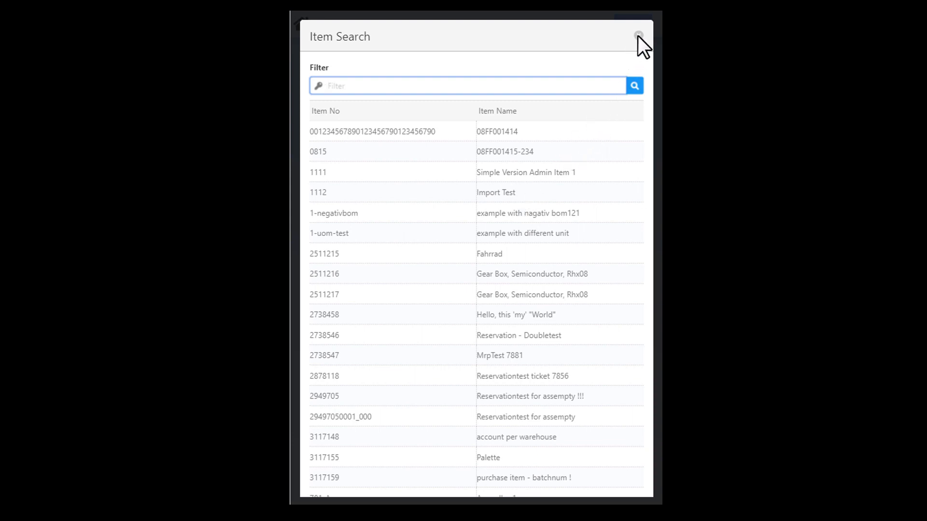
mouse_move(558, 179)
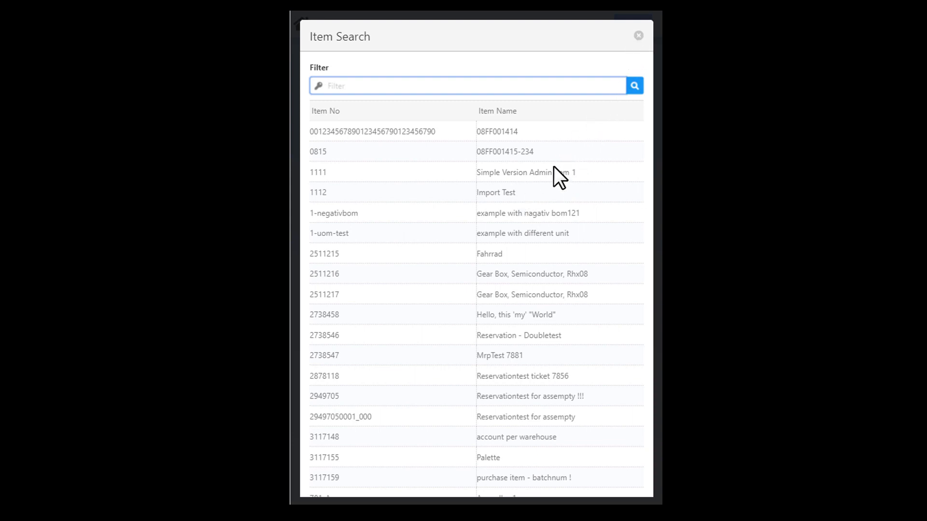
click(638, 34)
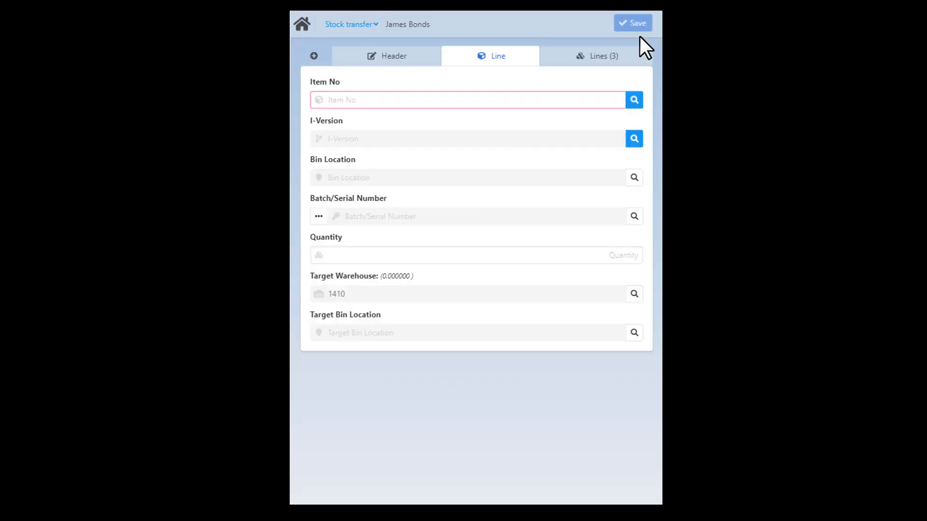
text(15)
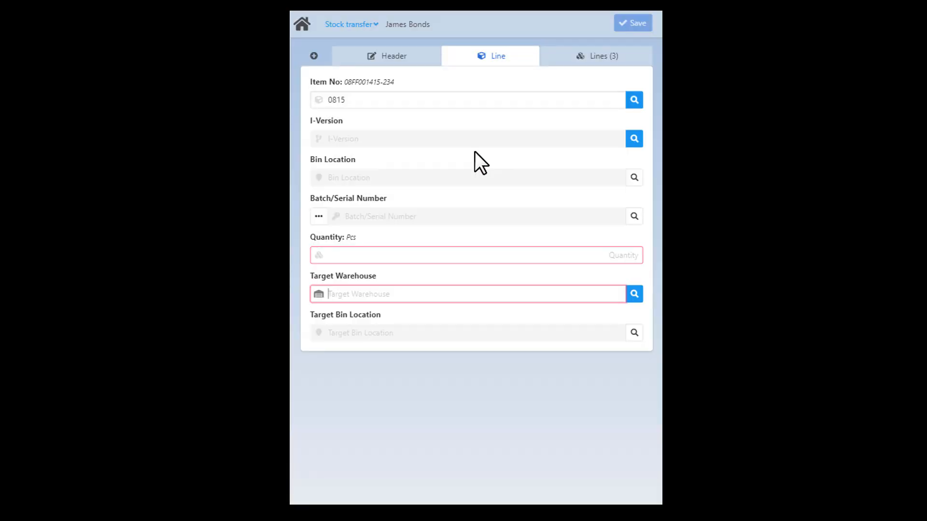
text(1)
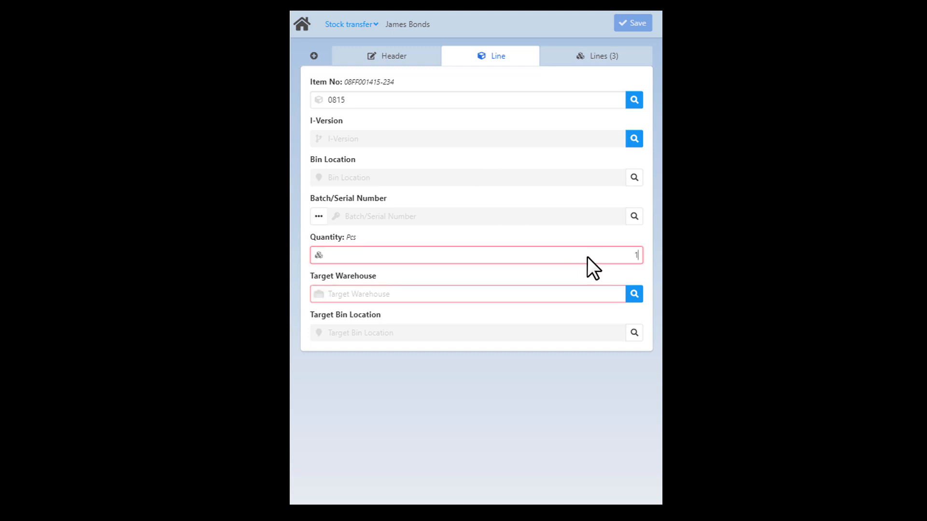
Delete the 0815 line from the transfer, then page through item search results.
click(597, 56)
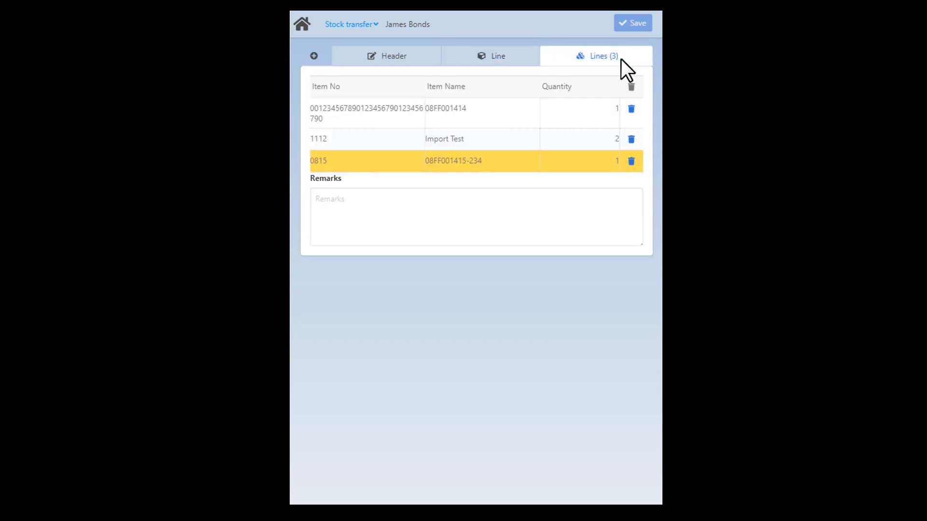
click(631, 161)
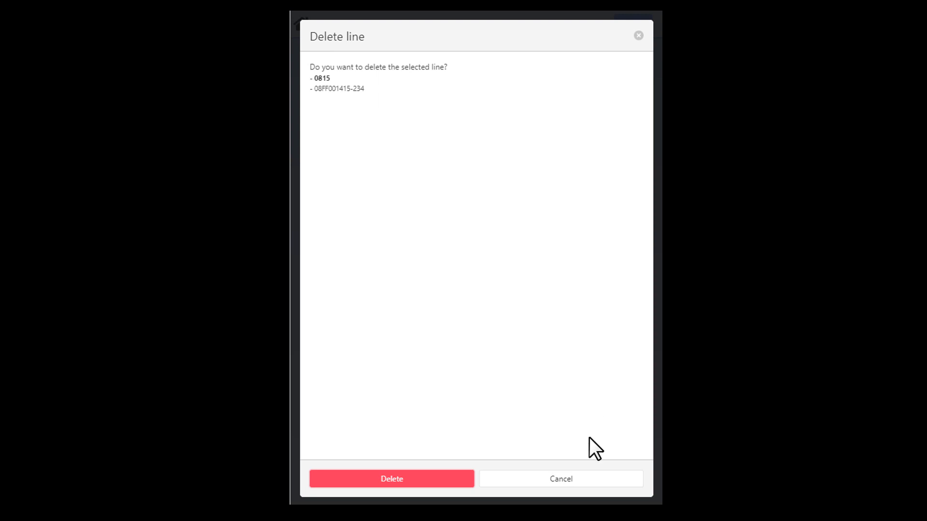
click(561, 479)
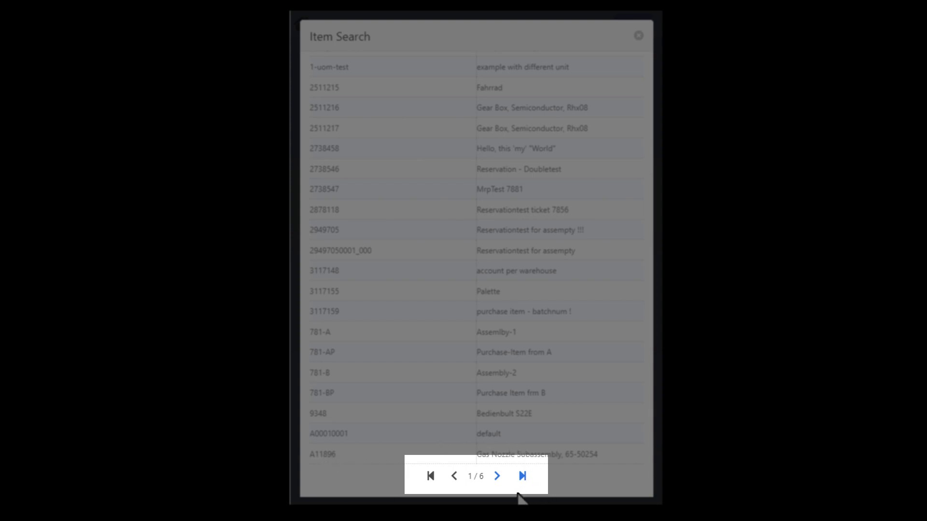
click(638, 35)
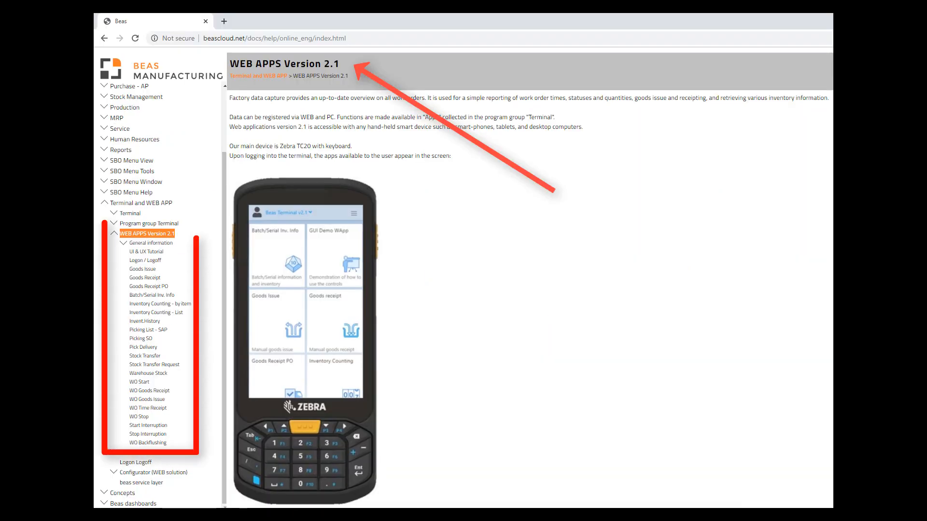
Select WEB APPS Version 2.1 in the help navigation tree.
click(113, 223)
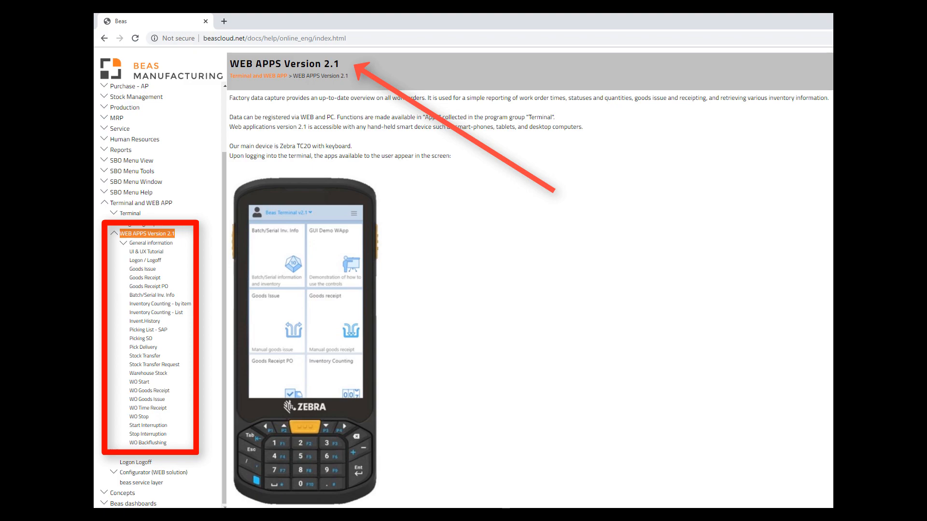